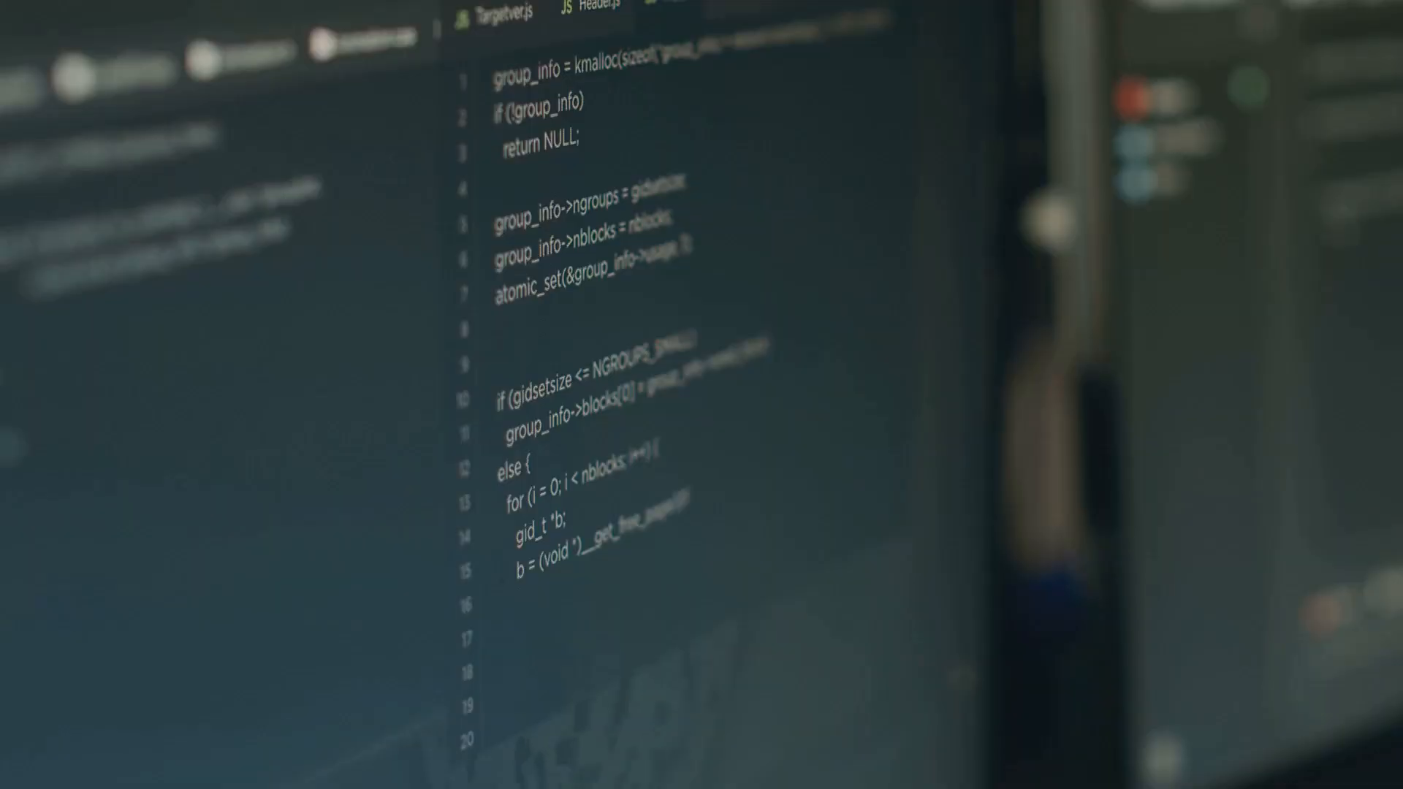
pyautogui.scroll(-3)
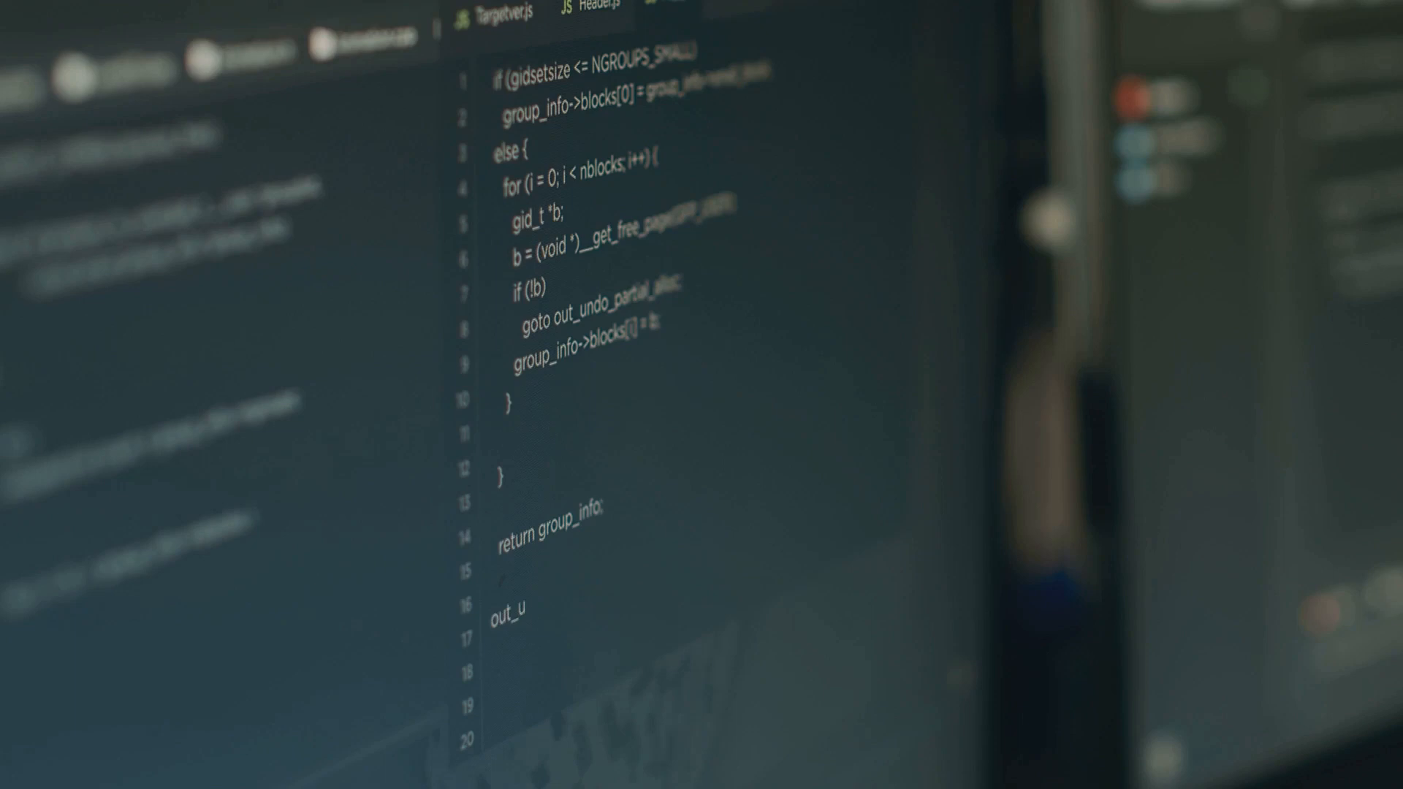